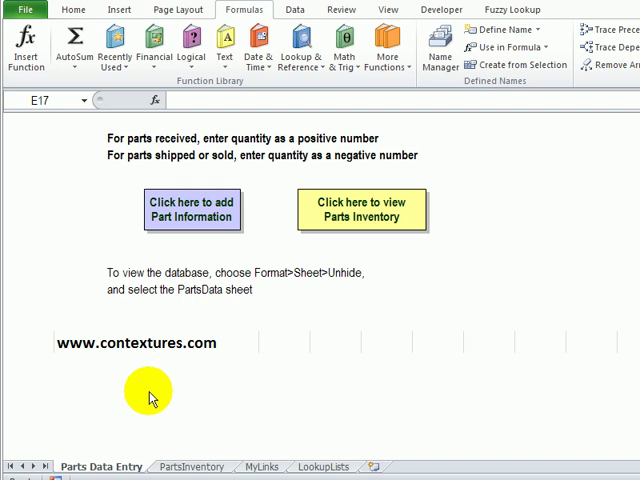
{"action": "mouse_move", "coordinate": [156, 280]}
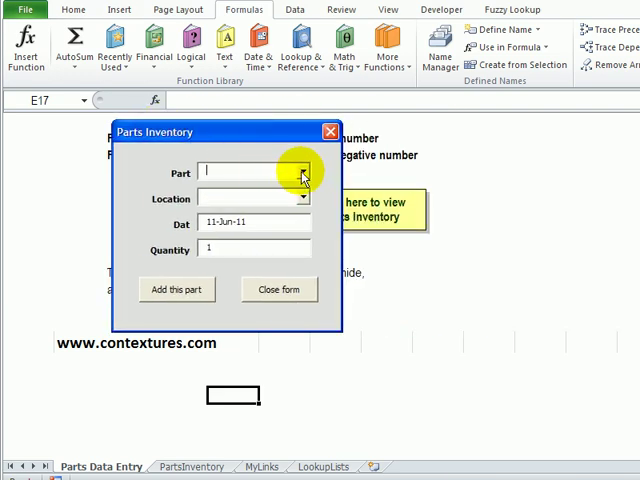
- Add part 12355 at Store1 with quantity 1 to the database from the Parts Inventory form
{"action": "left_click", "coordinate": [304, 170]}
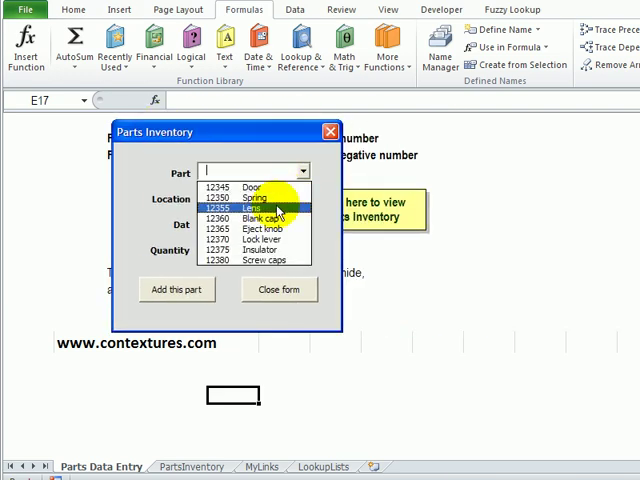
{"action": "left_click", "coordinate": [252, 208]}
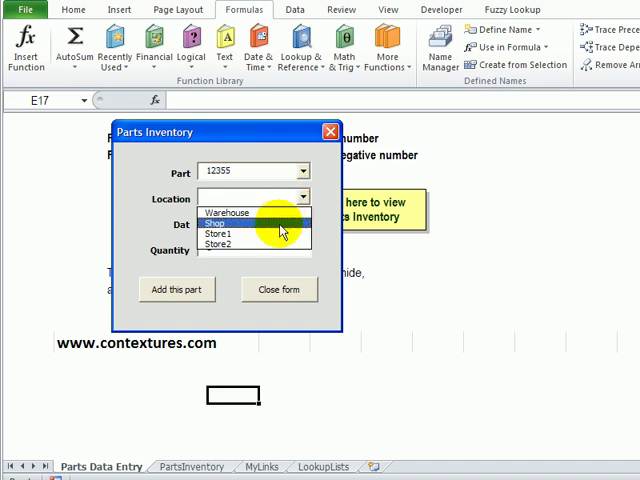
{"action": "left_click", "coordinate": [216, 244]}
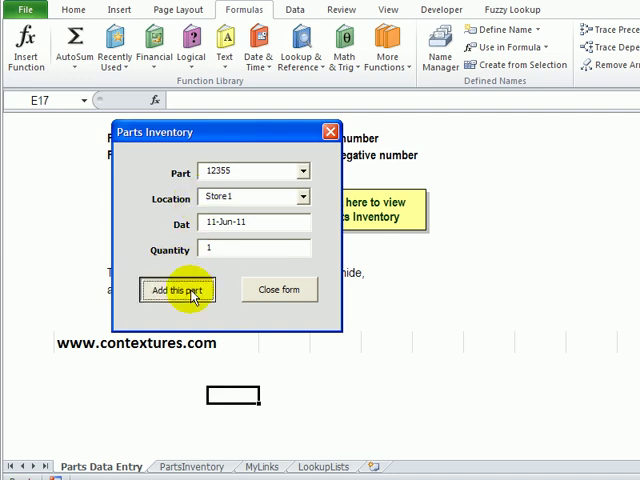
{"action": "left_click", "coordinate": [176, 290]}
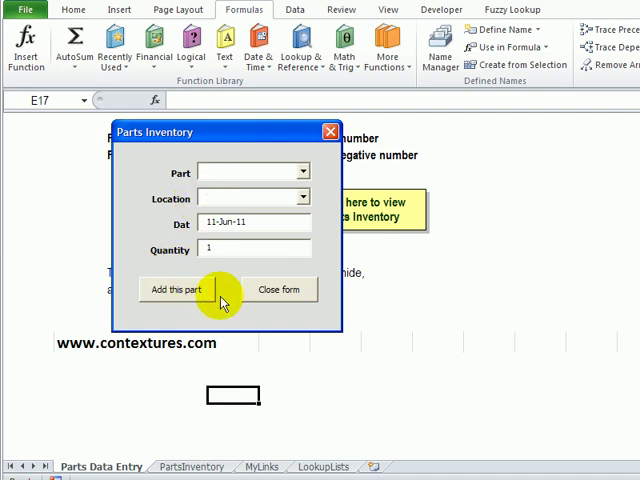
{"action": "mouse_move", "coordinate": [240, 172]}
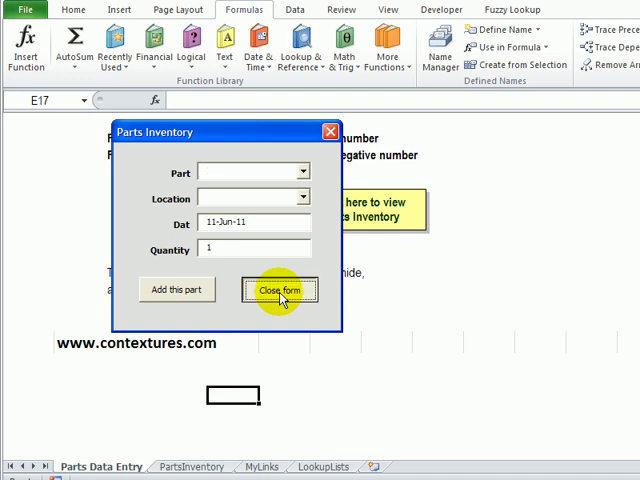
- Add off-list part 987987 at location 7, quantity 1, to the database
{"action": "left_click", "coordinate": [280, 290]}
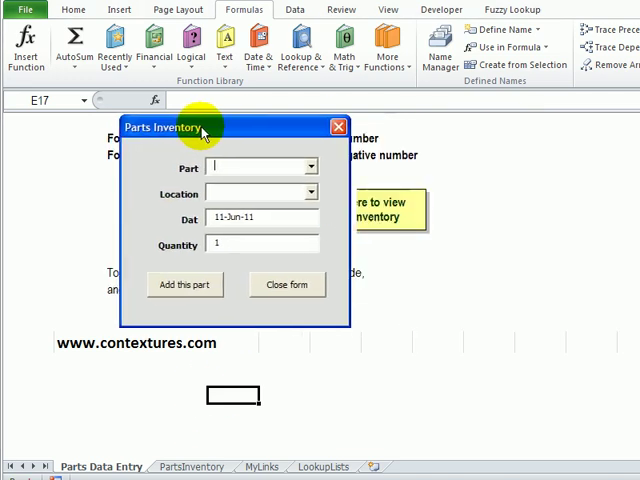
{"action": "left_click", "coordinate": [312, 168]}
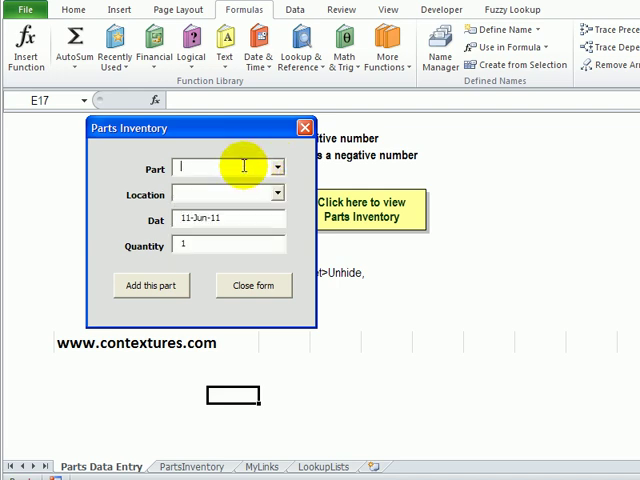
{"action": "type", "text": "987987"}
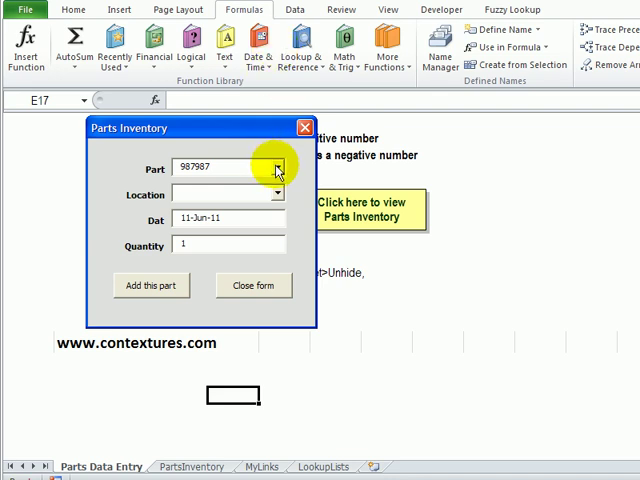
{"action": "left_click", "coordinate": [278, 196]}
{"action": "type", "text": "7"}
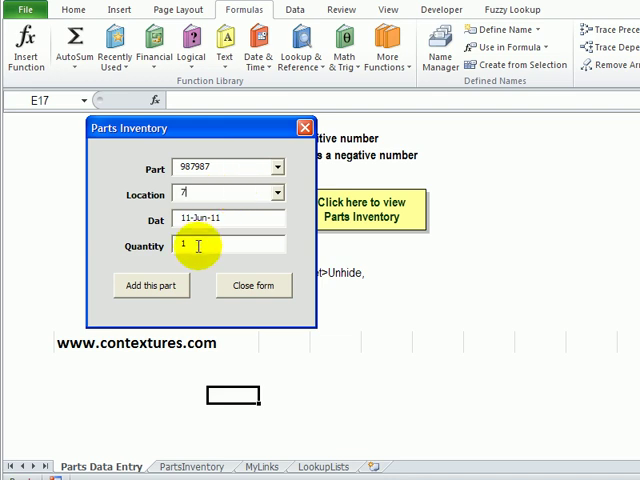
{"action": "left_click", "coordinate": [152, 286]}
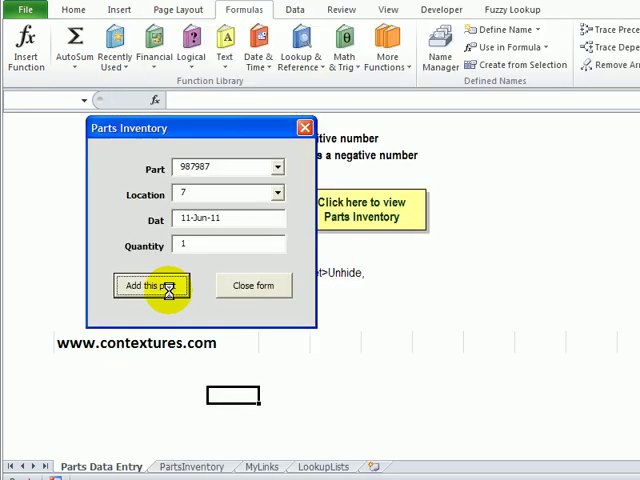
{"action": "left_click", "coordinate": [152, 286]}
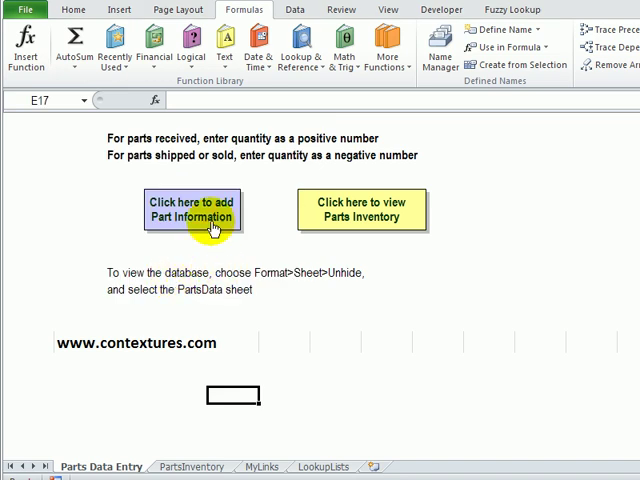
- Reopen the Parts Inventory form and close it again
{"action": "left_click", "coordinate": [192, 210]}
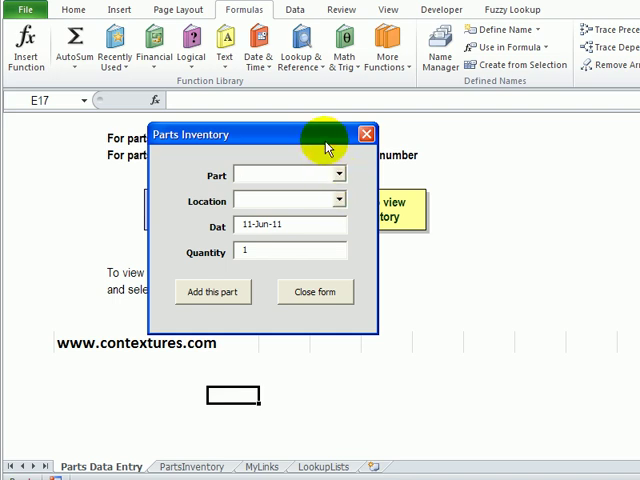
{"action": "mouse_move", "coordinate": [284, 300]}
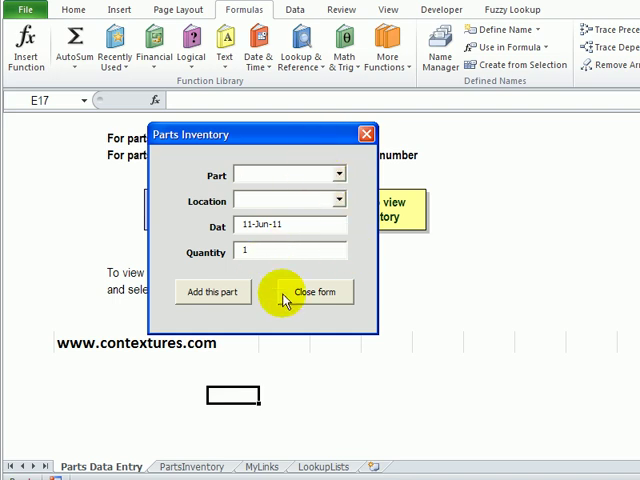
{"action": "left_click", "coordinate": [316, 292]}
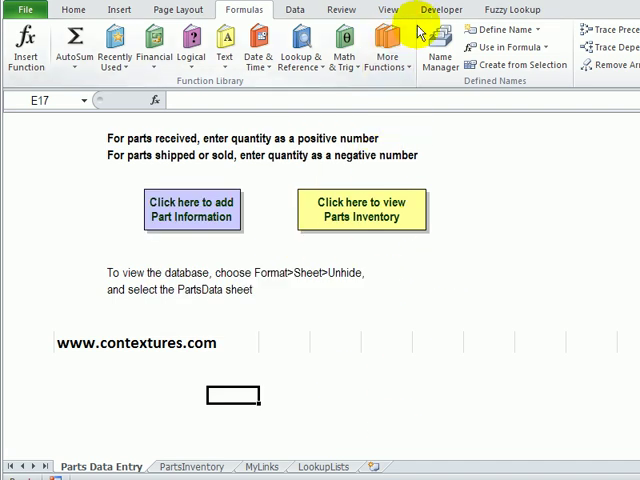
- Set MatchRequired to True on the cboPart and cboLocation combo boxes of frmParts
{"action": "left_click", "coordinate": [440, 8]}
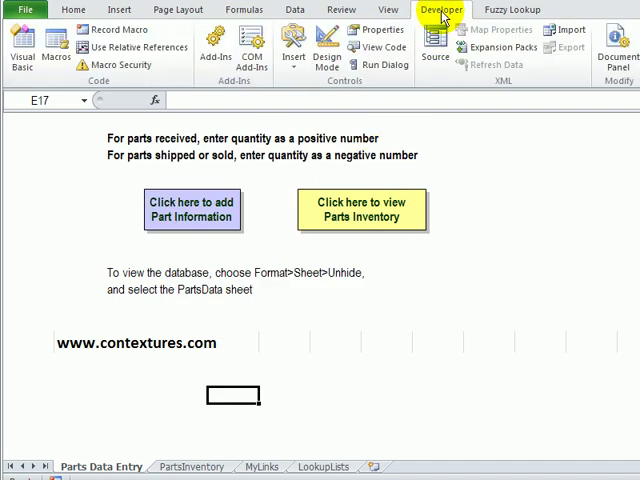
{"action": "left_click", "coordinate": [24, 44]}
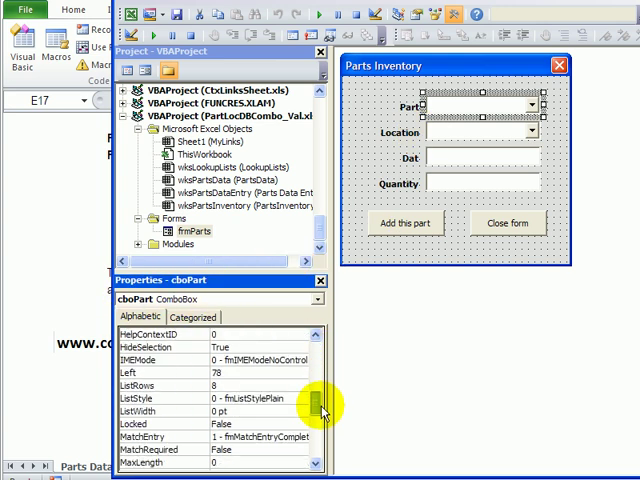
{"action": "scroll", "scroll_direction": "down", "scroll_amount": 3}
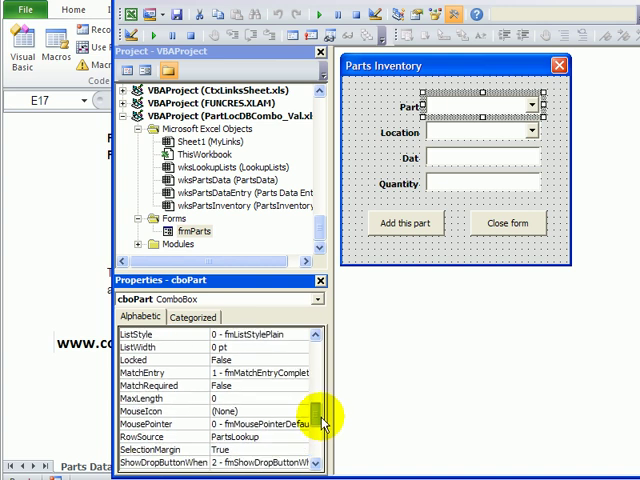
{"action": "mouse_move", "coordinate": [312, 420]}
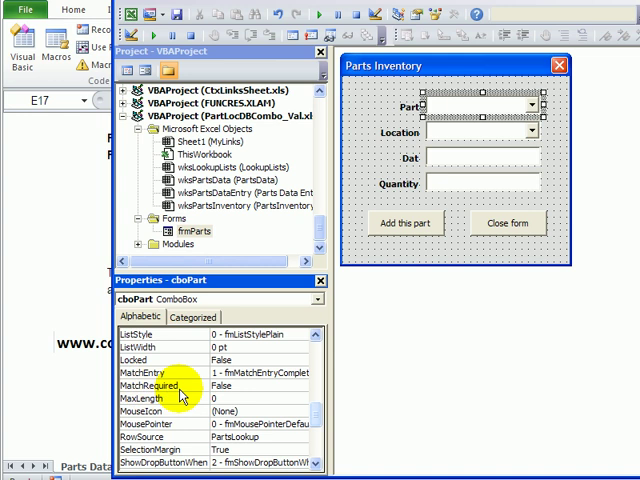
{"action": "left_click", "coordinate": [304, 384]}
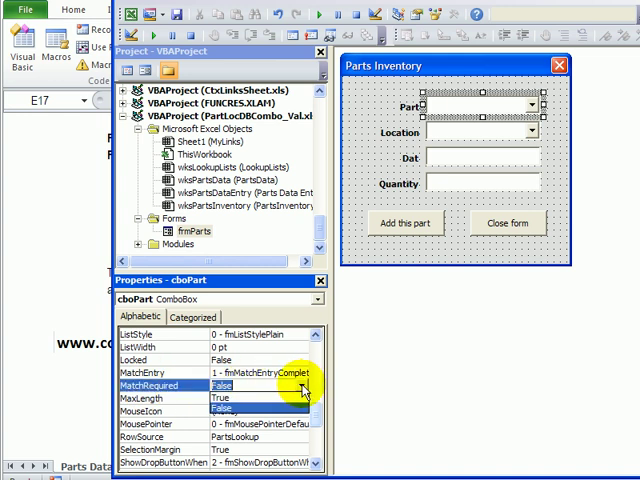
{"action": "left_click", "coordinate": [290, 396]}
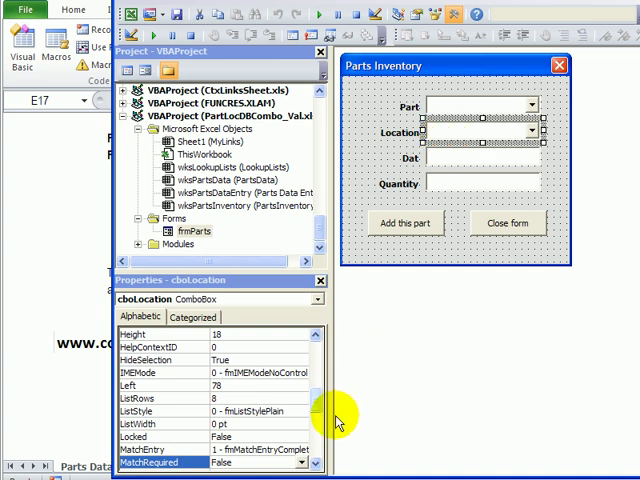
{"action": "scroll", "scroll_direction": "down", "scroll_amount": 3}
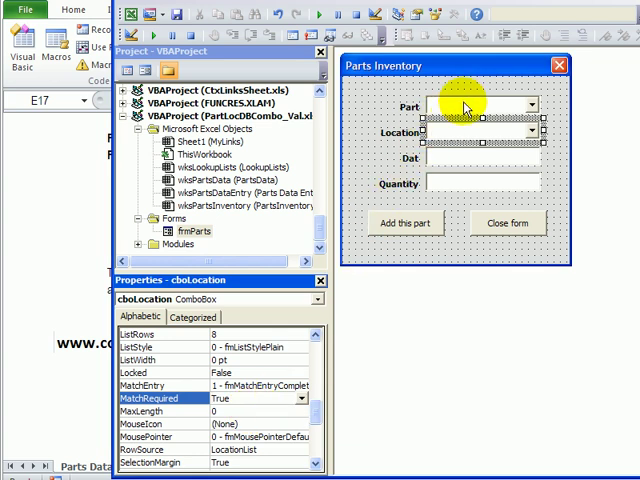
{"action": "mouse_move", "coordinate": [470, 104]}
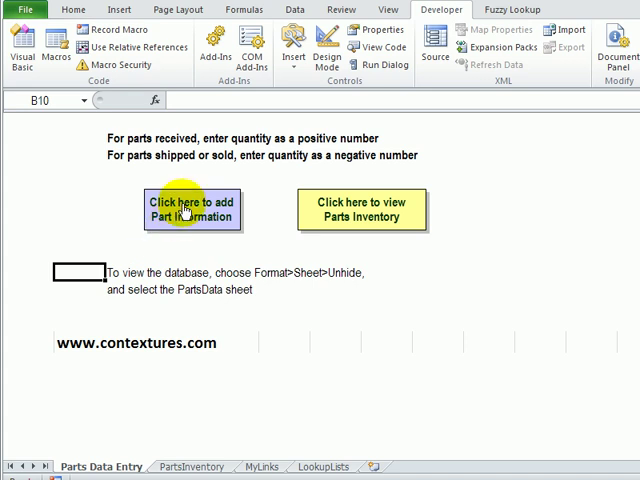
- Try off-list part 098098, which raises an Invalid property value warning, and dismiss it
{"action": "left_click", "coordinate": [362, 210]}
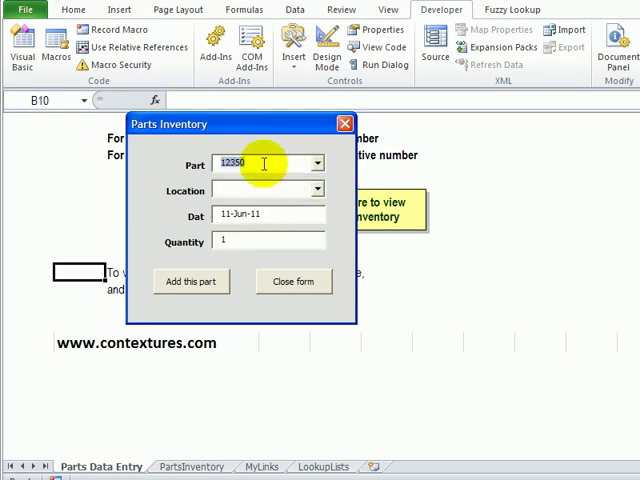
{"action": "type", "text": "0980"}
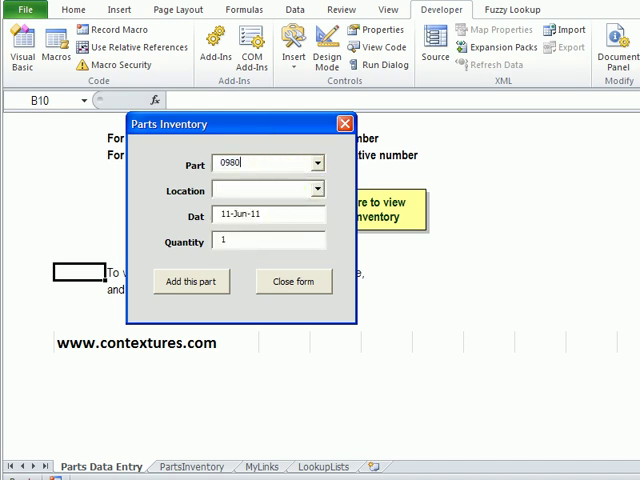
{"action": "type", "text": "098098"}
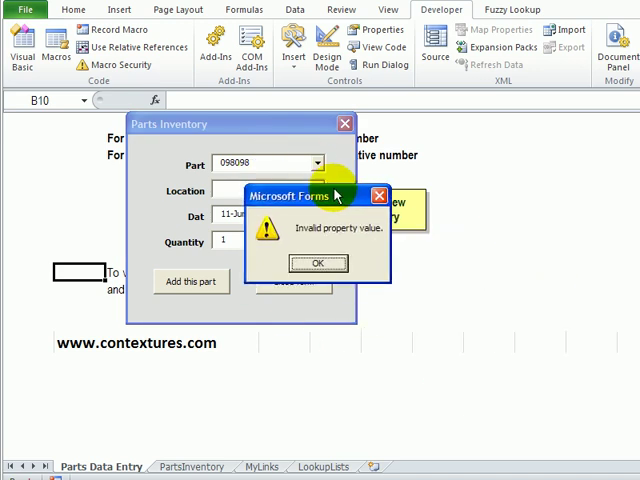
{"action": "left_click", "coordinate": [318, 264]}
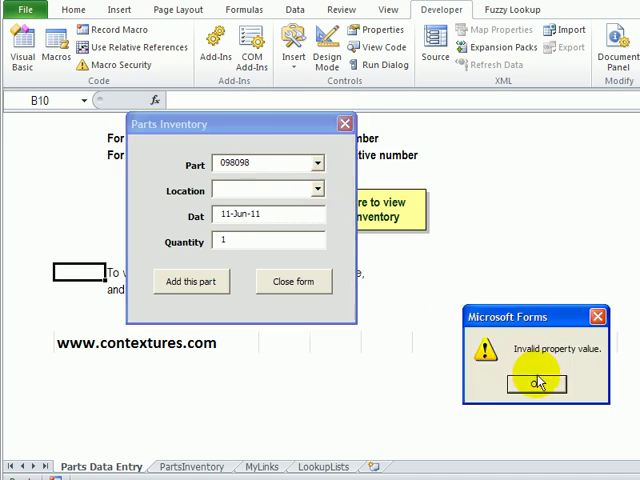
- Choose part 12350, reject off-list location 7, pick Shop and add the part
{"action": "left_click", "coordinate": [318, 164]}
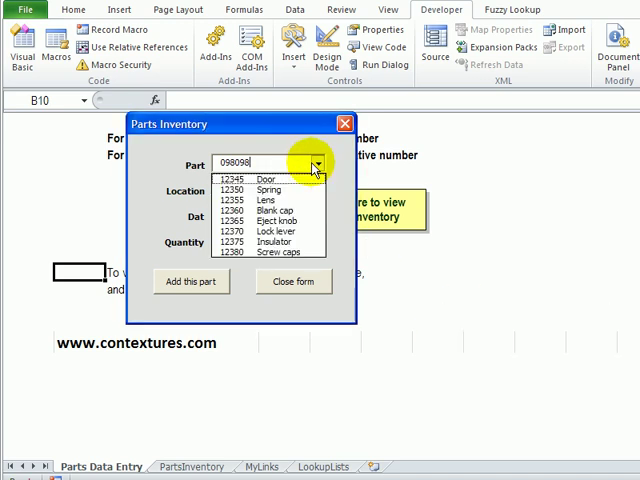
{"action": "left_click", "coordinate": [250, 188]}
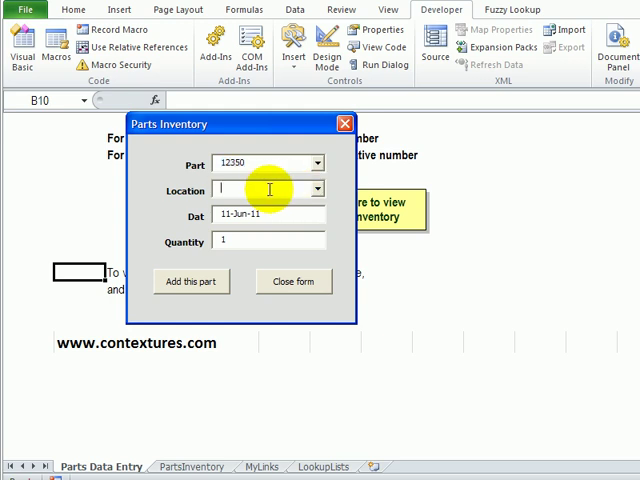
{"action": "type", "text": "7"}
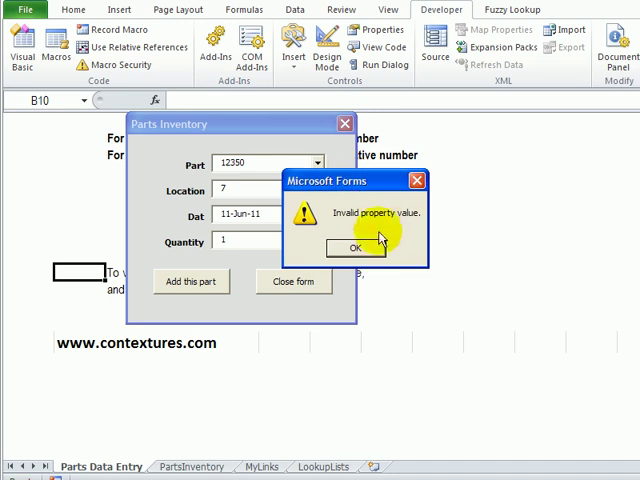
{"action": "left_click", "coordinate": [356, 246]}
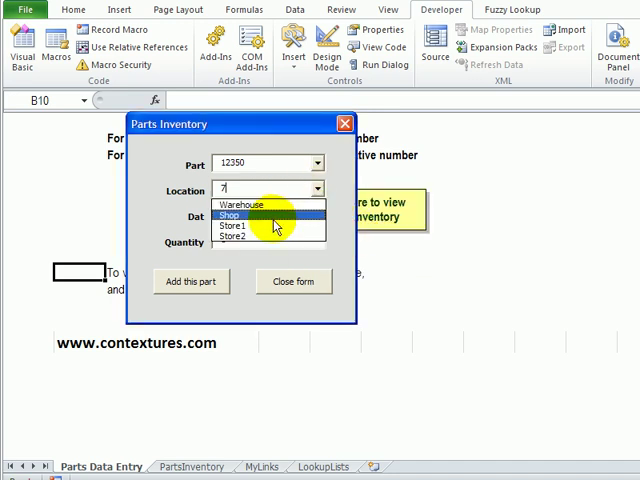
{"action": "left_click", "coordinate": [238, 212]}
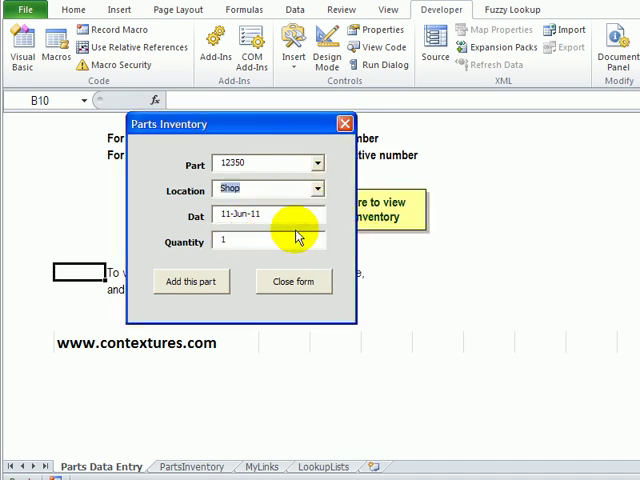
{"action": "left_click", "coordinate": [192, 280]}
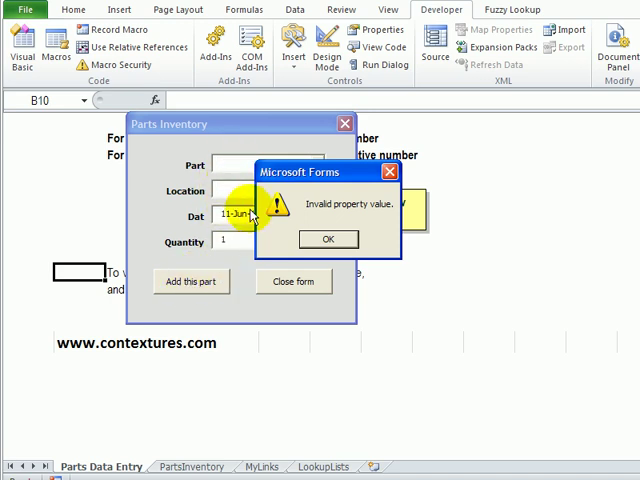
- Dismiss both Invalid property value errors until the form closes to the Parts Data Entry sheet
{"action": "left_click", "coordinate": [328, 238]}
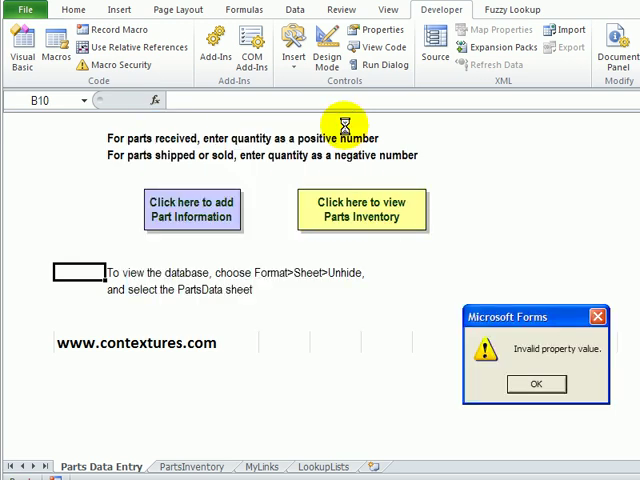
{"action": "left_click", "coordinate": [536, 384]}
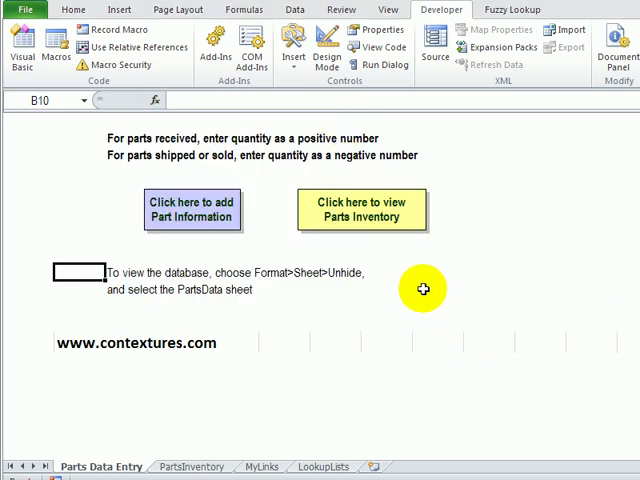
{"action": "mouse_move", "coordinate": [284, 430]}
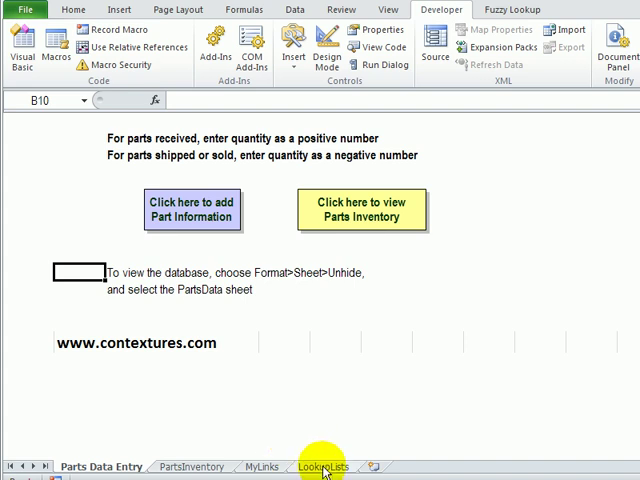
- Insert Select at the top of the PartID and Location lists on LookupLists and clear its header formatting
{"action": "left_click", "coordinate": [322, 466]}
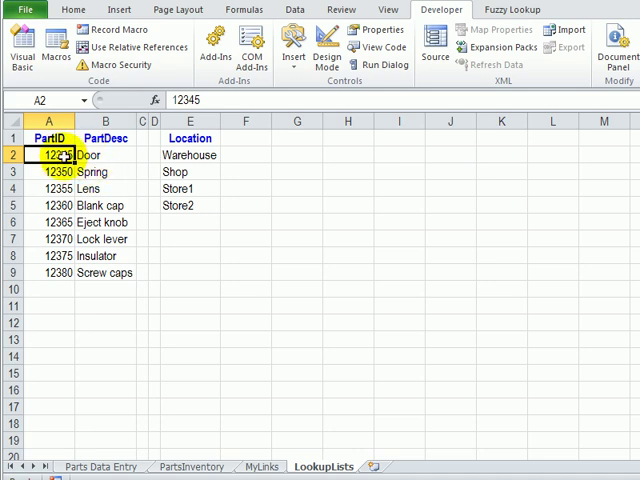
{"action": "left_click_drag", "start_coordinate": [56, 156], "coordinate": [100, 156]}
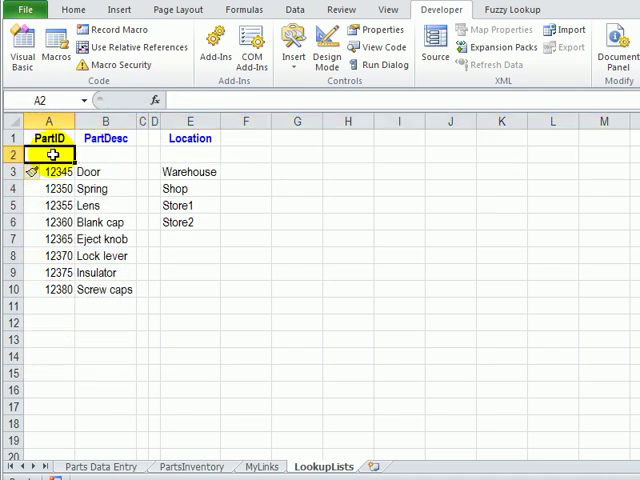
{"action": "type", "text": "Select"}
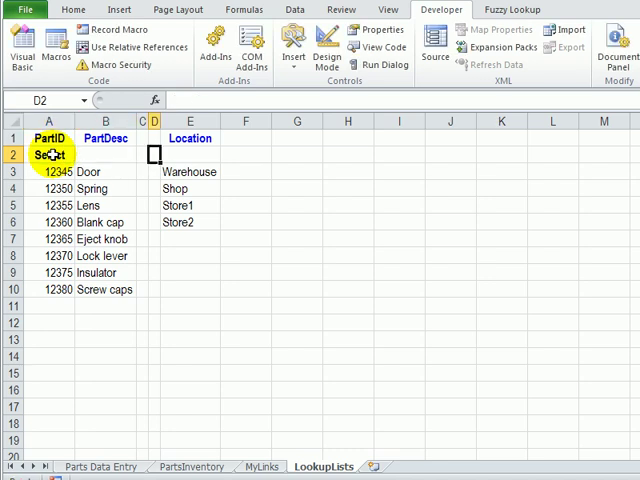
{"action": "type", "text": "Se"}
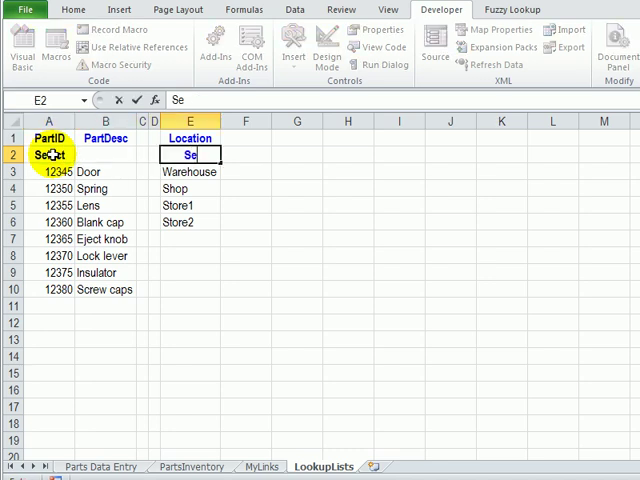
{"action": "left_click", "coordinate": [56, 172]}
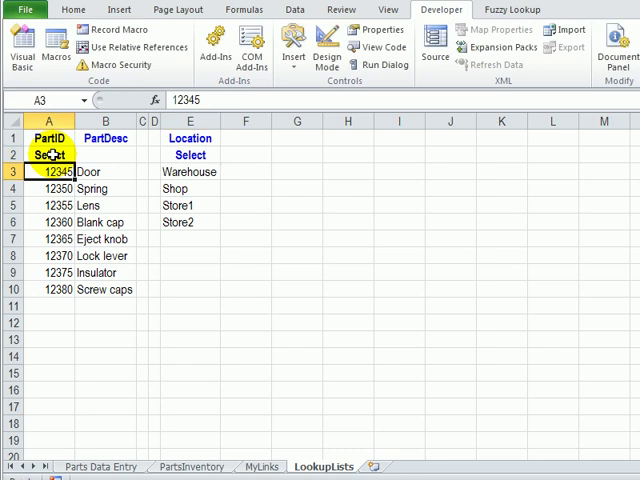
{"action": "left_click", "coordinate": [44, 172]}
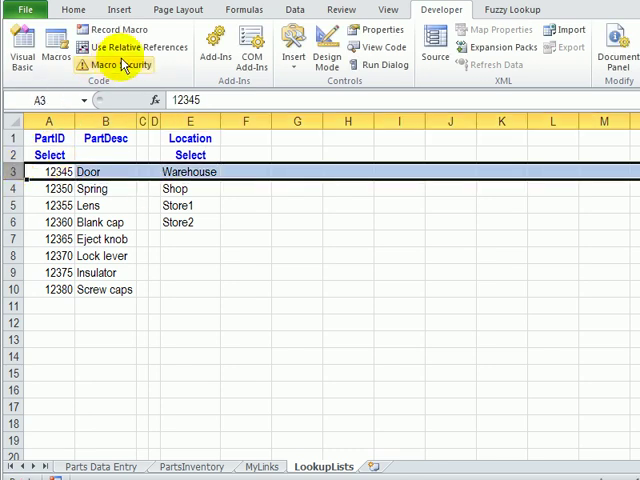
{"action": "left_click", "coordinate": [72, 8]}
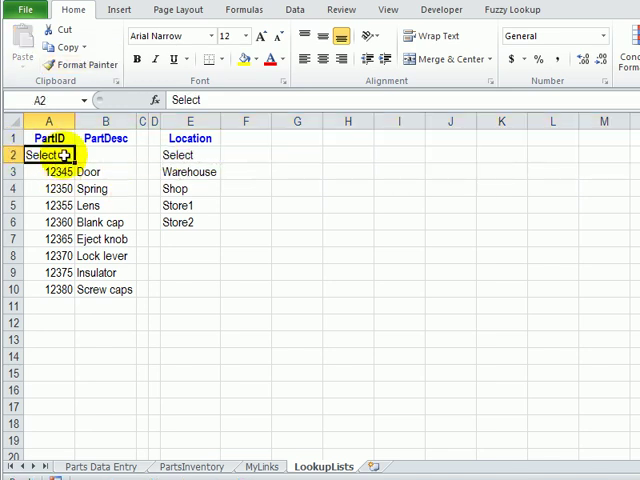
{"action": "mouse_move", "coordinate": [250, 204]}
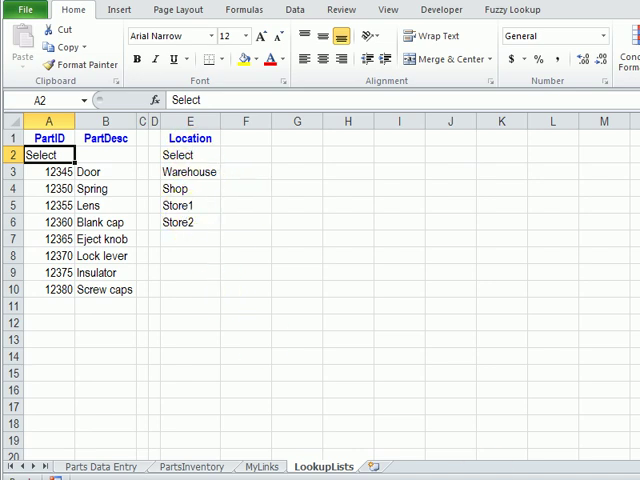
- In the Add this part code, reset cboPart and cboLocation to "Select" instead of ""
{"action": "left_click", "coordinate": [440, 8]}
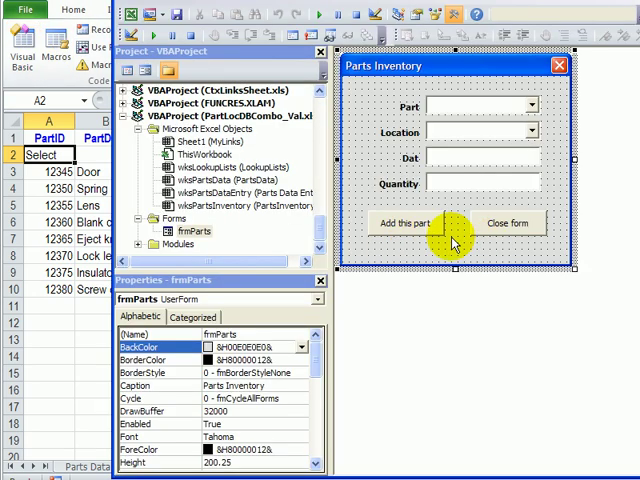
{"action": "left_click", "coordinate": [404, 222]}
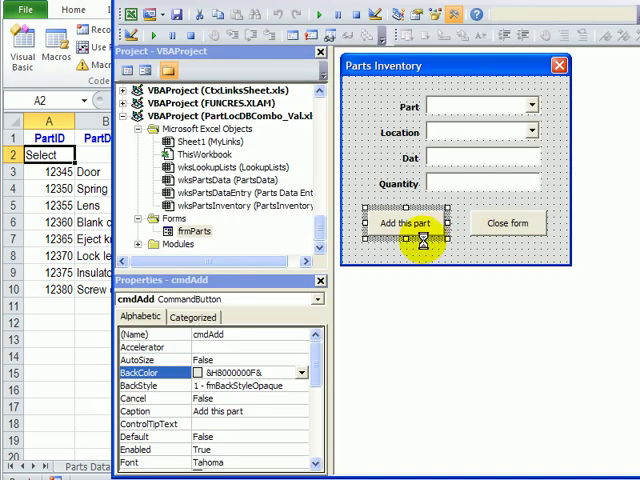
{"action": "double_click", "coordinate": [406, 222]}
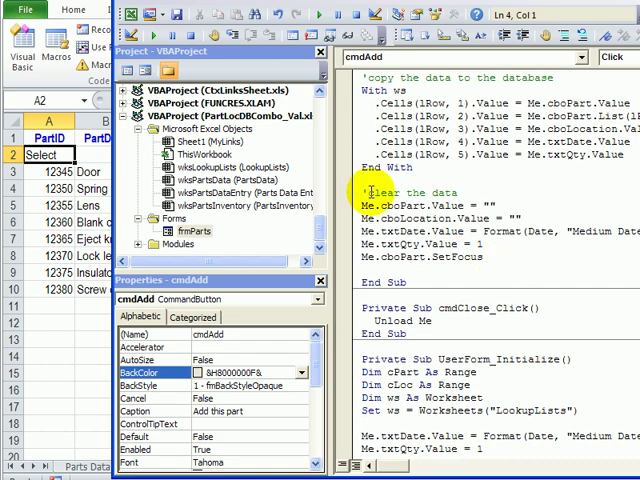
{"action": "left_click", "coordinate": [492, 208]}
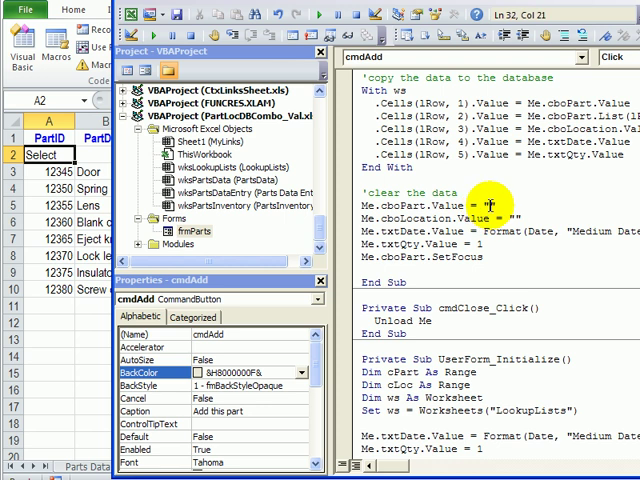
{"action": "type", "text": "Select"}
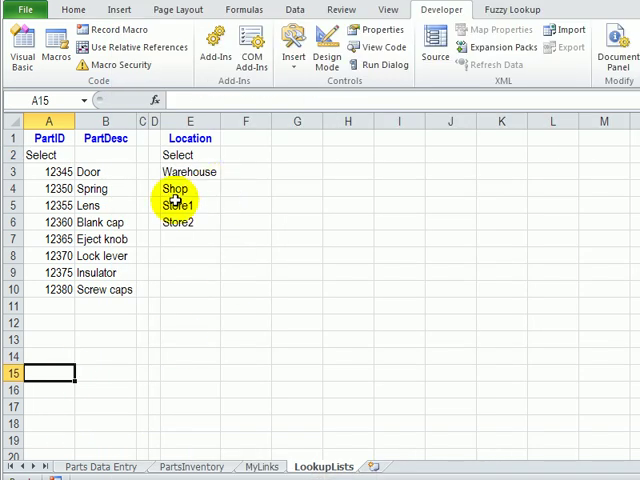
- Add part 12350 at Warehouse, confirm both boxes reset to Select, and close the form
{"action": "left_click", "coordinate": [100, 468]}
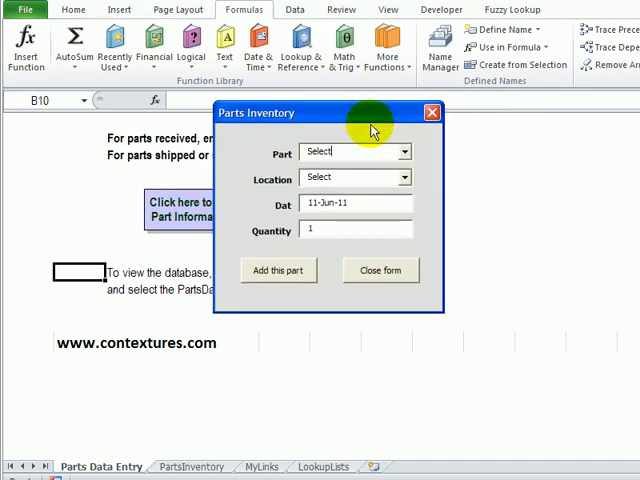
{"action": "mouse_move", "coordinate": [404, 152]}
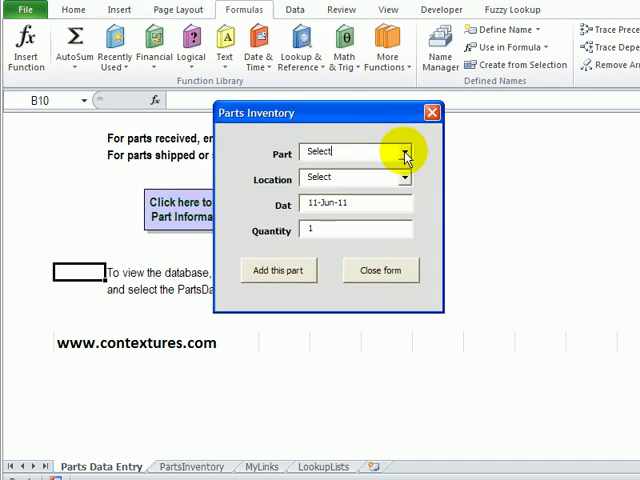
{"action": "left_click", "coordinate": [406, 152]}
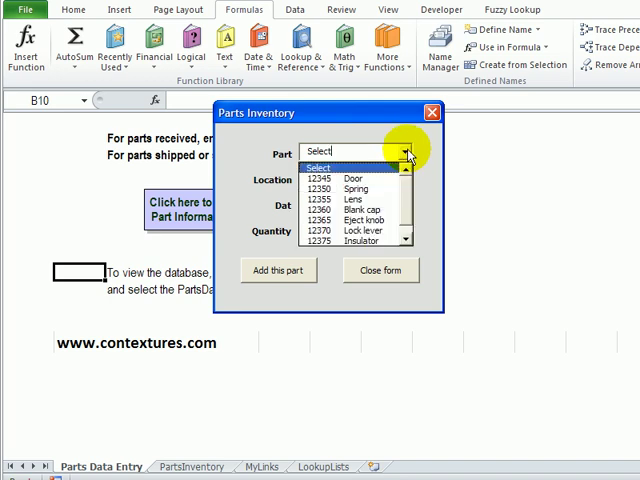
{"action": "left_click", "coordinate": [340, 188]}
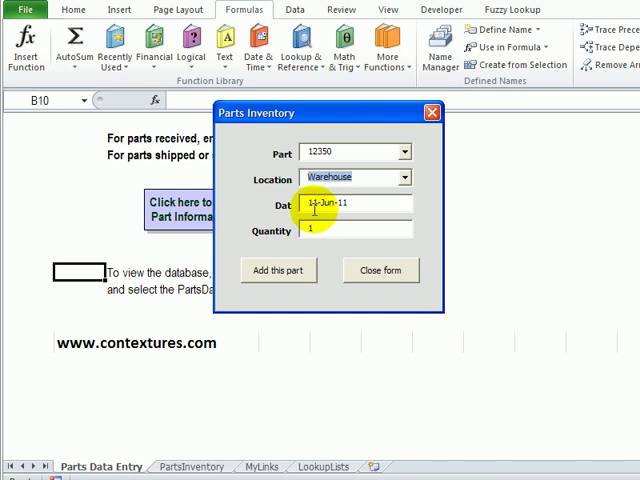
{"action": "left_click", "coordinate": [278, 270]}
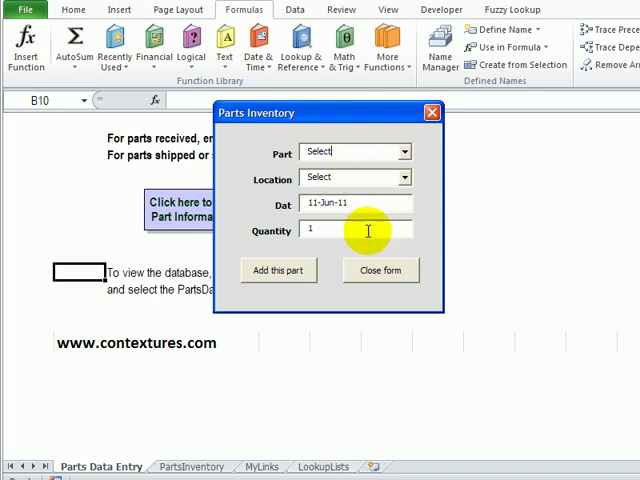
{"action": "left_click", "coordinate": [380, 270]}
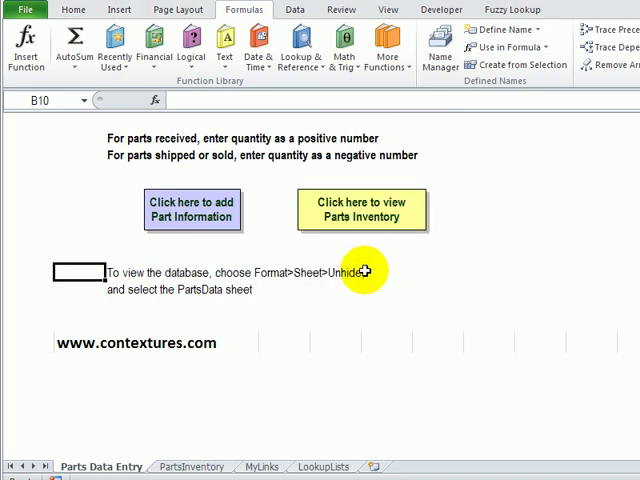